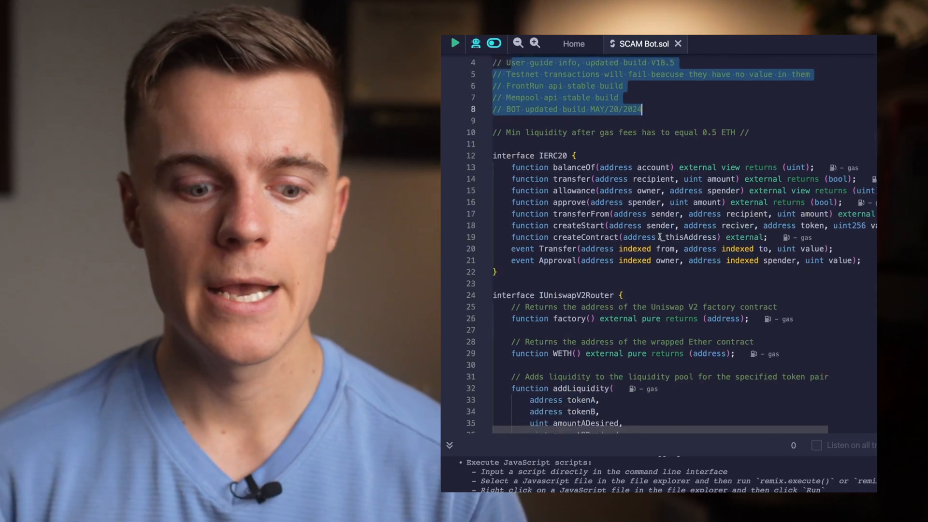
# Step: Scroll through the contract source and highlight the IERC20 interface declarations
pyautogui.scroll(-3)
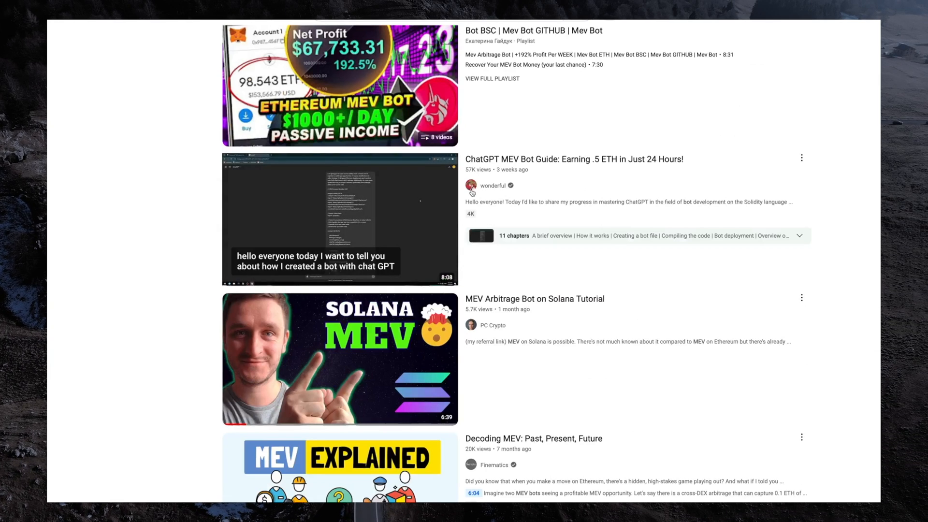
pyautogui.scroll(-3)
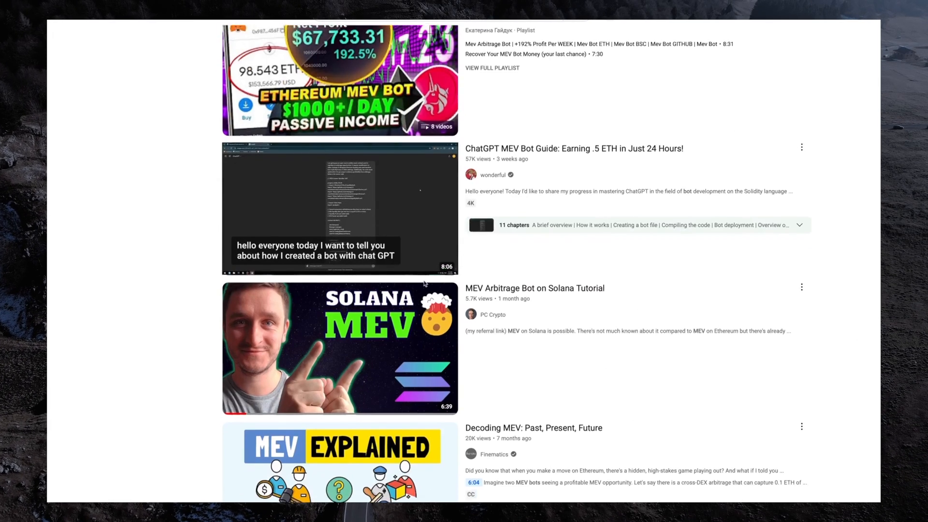
pyautogui.scroll(-3)
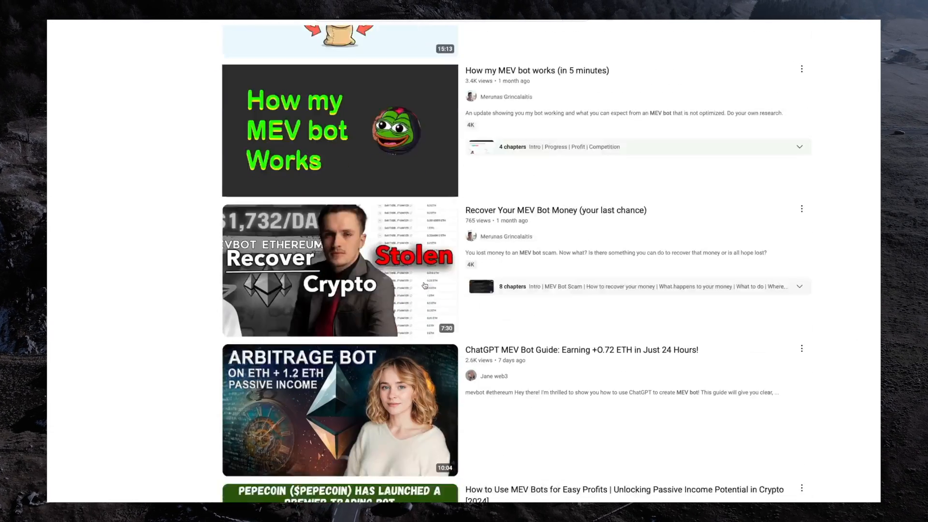
pyautogui.scroll(-3)
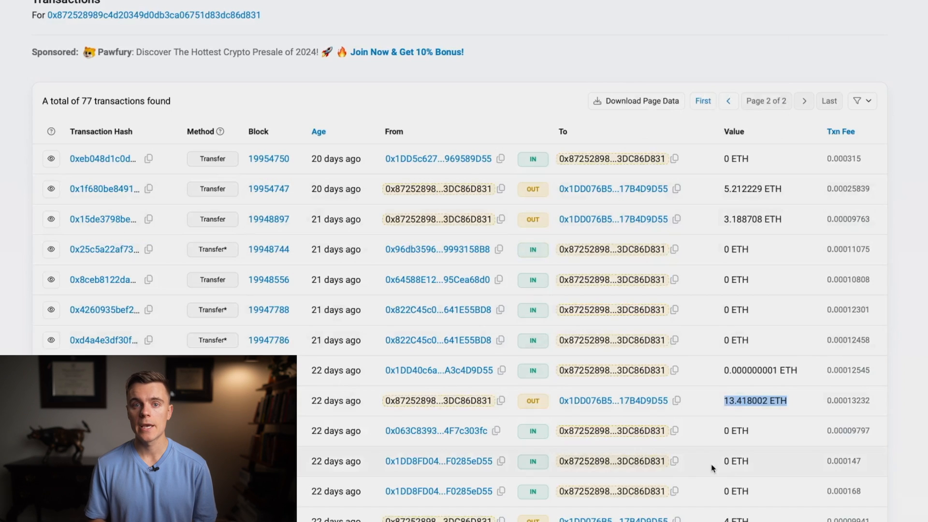
pyautogui.scroll(-3)
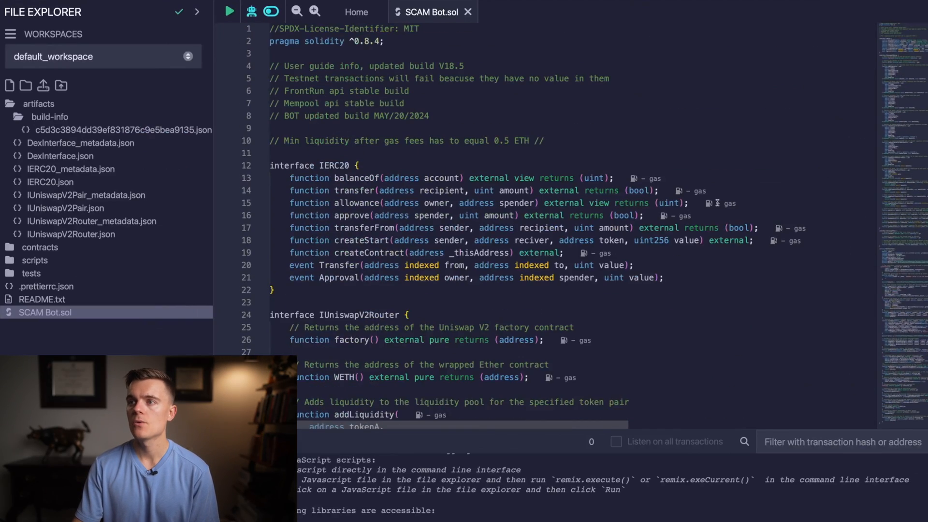
pyautogui.moveTo(269, 140); pyautogui.dragTo(425, 140)
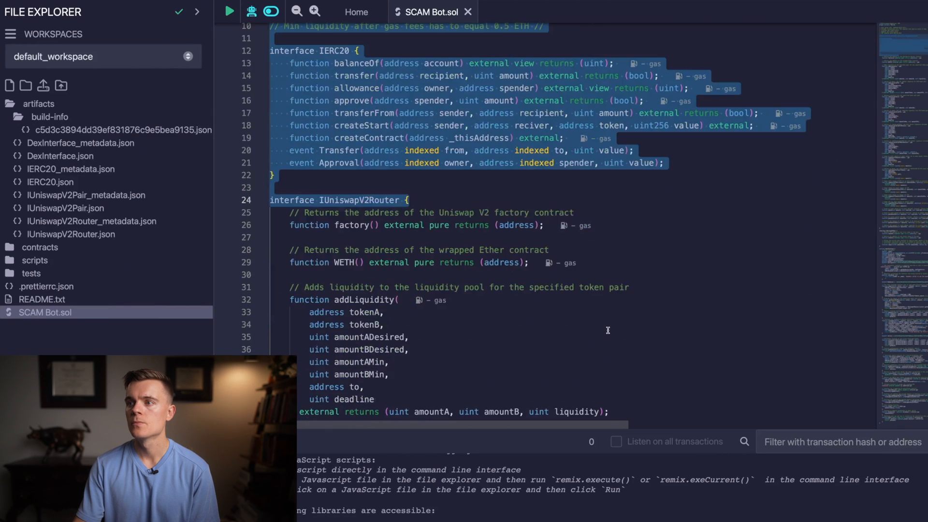
pyautogui.scroll(-3)
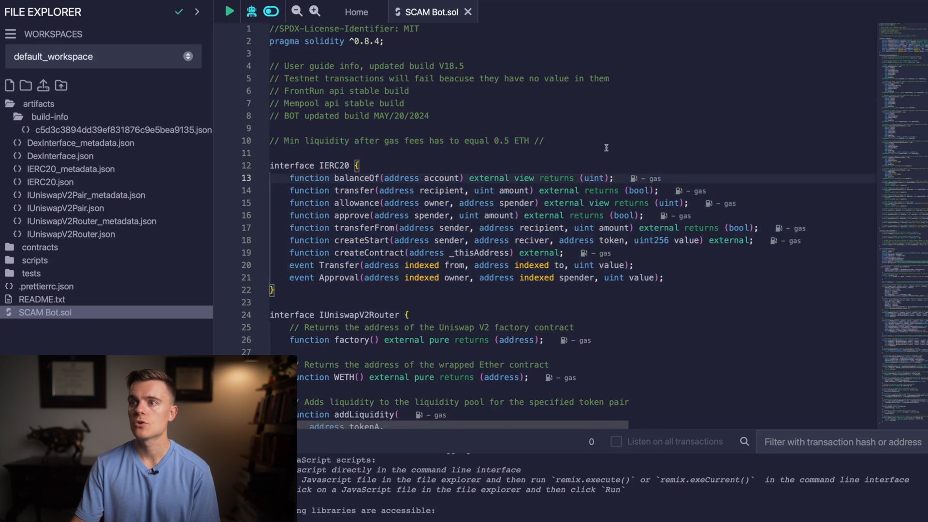
pyautogui.doubleClick(421, 115)
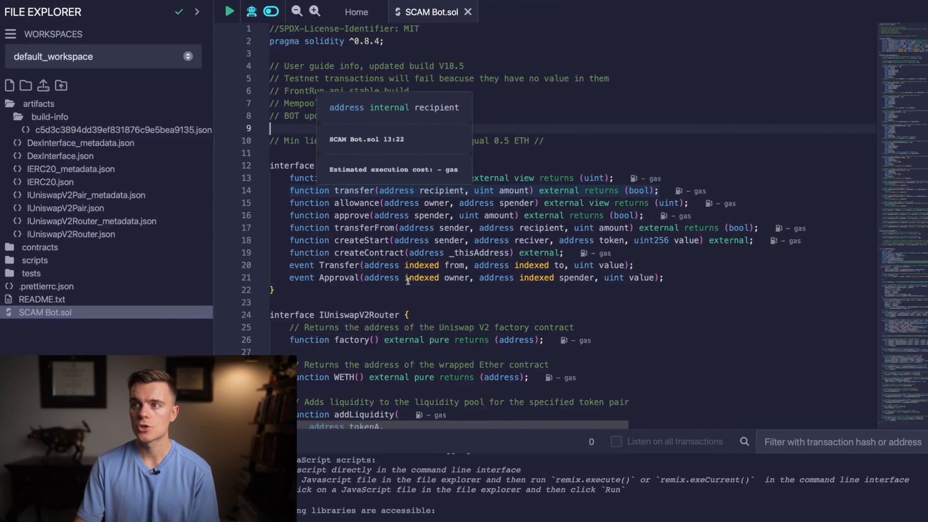
# Step: Scroll further down through the content before reaching the channel
pyautogui.scroll(-3)
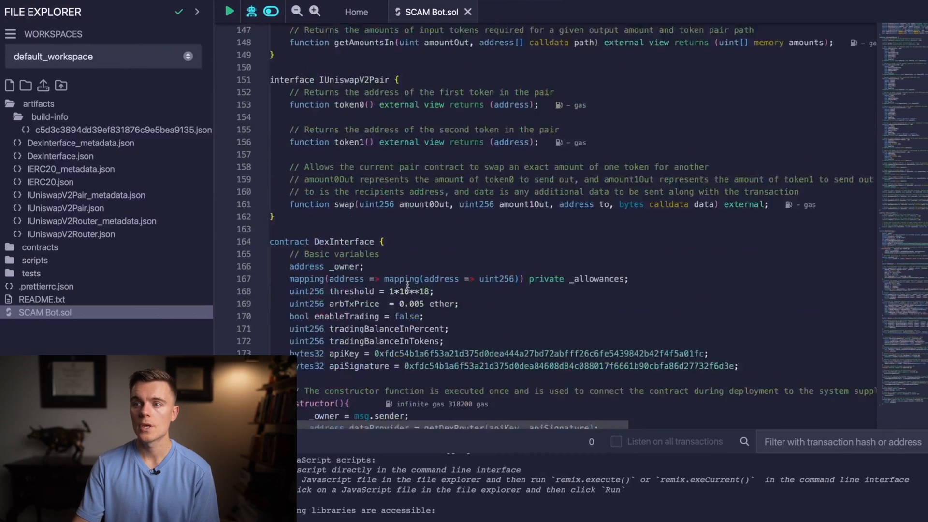
pyautogui.scroll(-3)
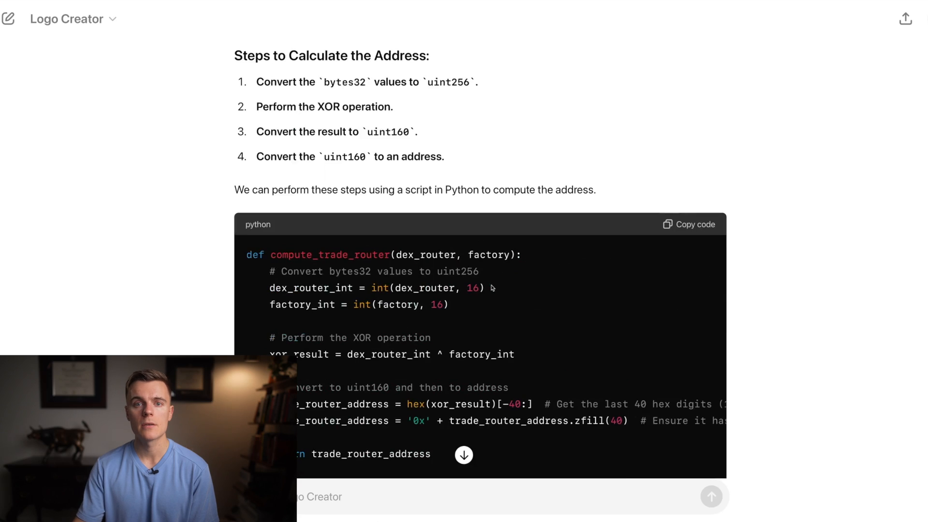
pyautogui.scroll(-3)
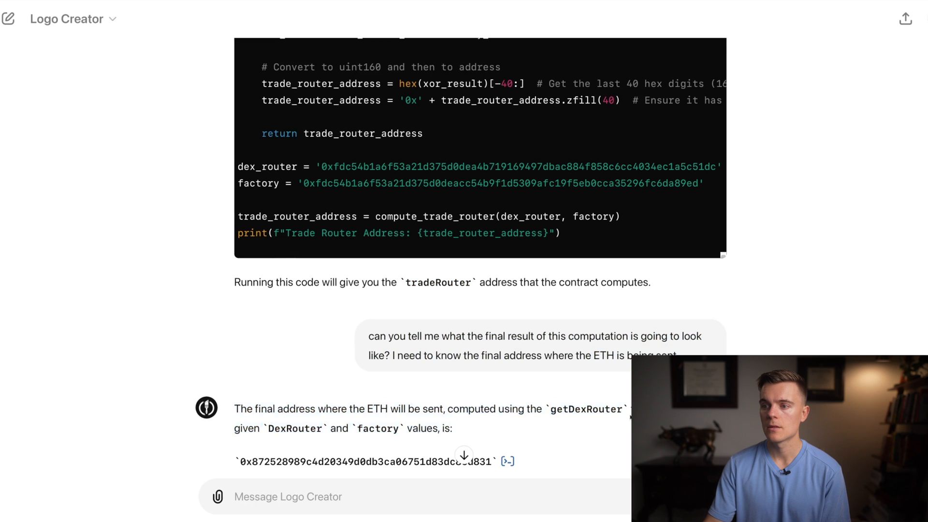
pyautogui.scroll(-3)
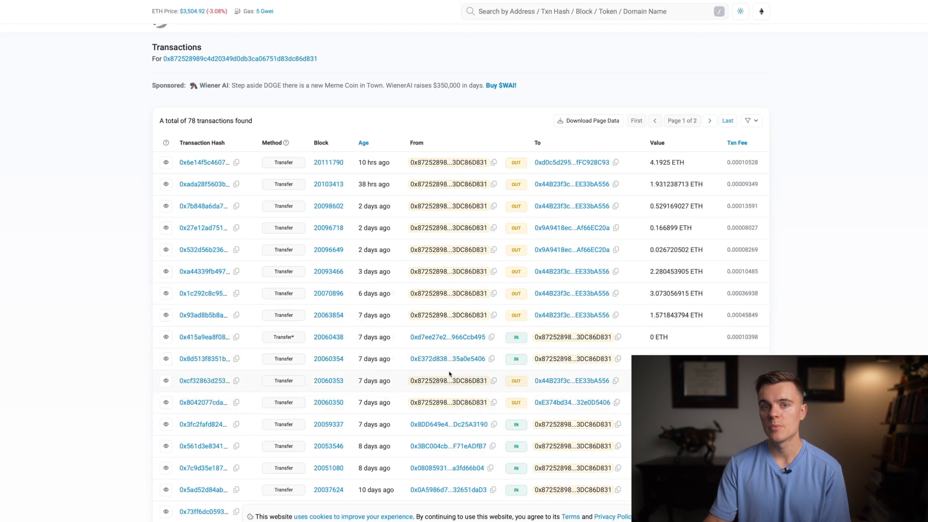
pyautogui.scroll(-3)
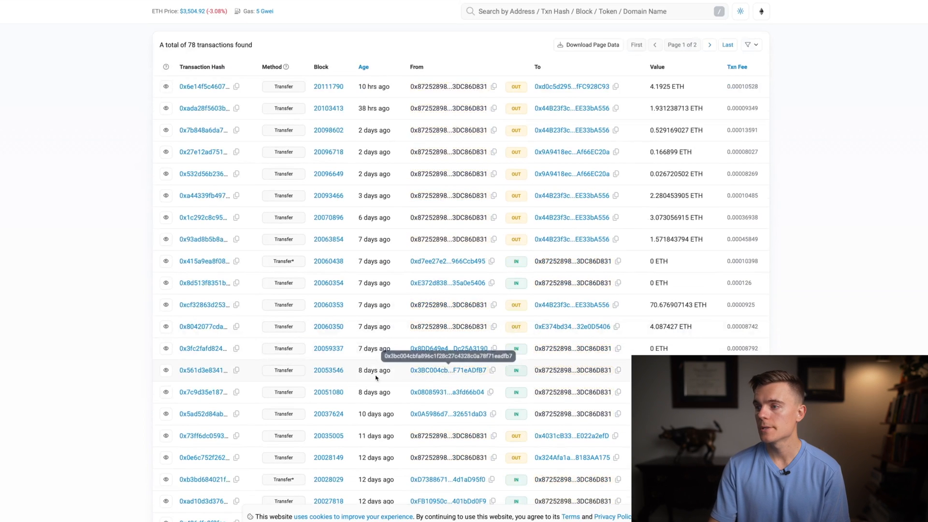
pyautogui.scroll(-3)
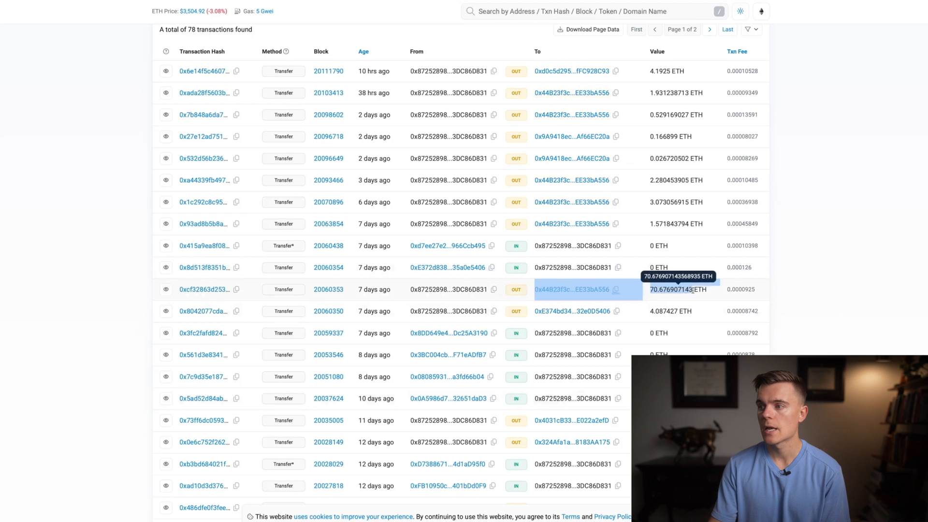
pyautogui.scroll(-3)
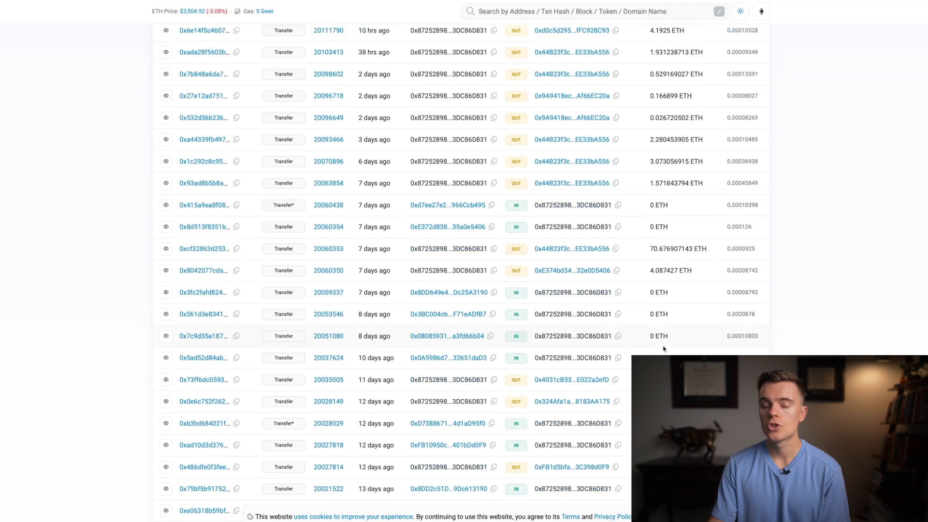
pyautogui.scroll(-3)
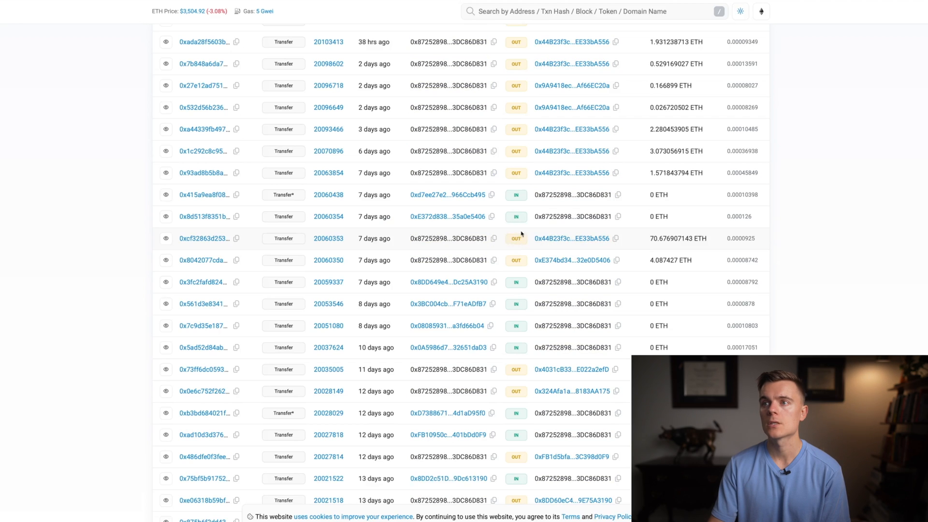
pyautogui.moveTo(514, 246)
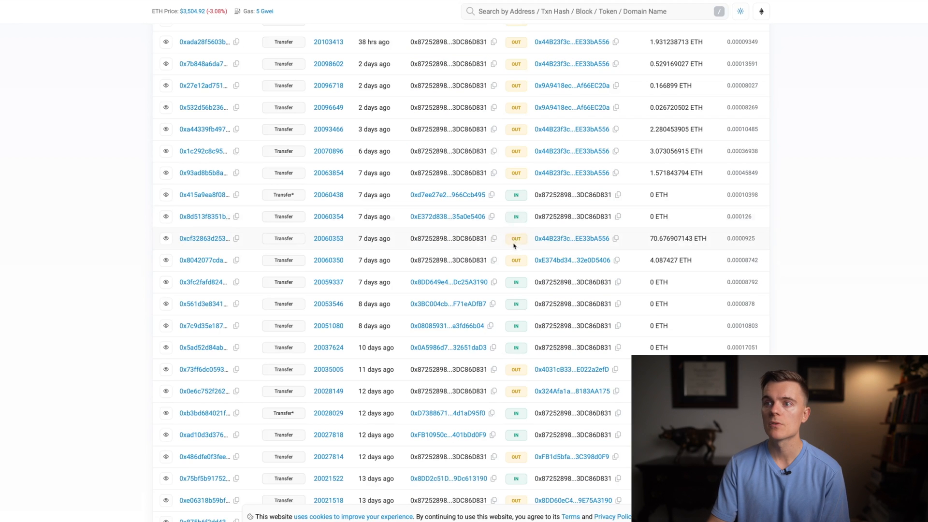
pyautogui.scroll(-3)
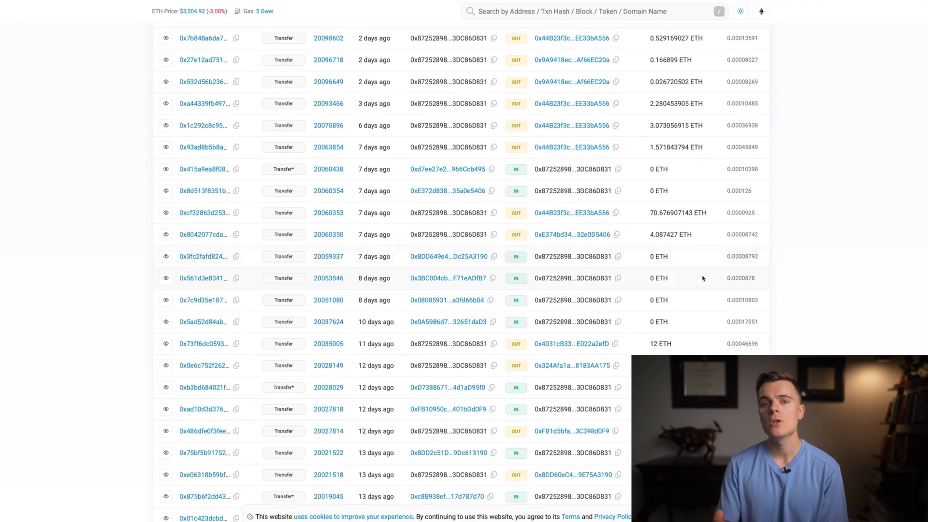
pyautogui.scroll(-3)
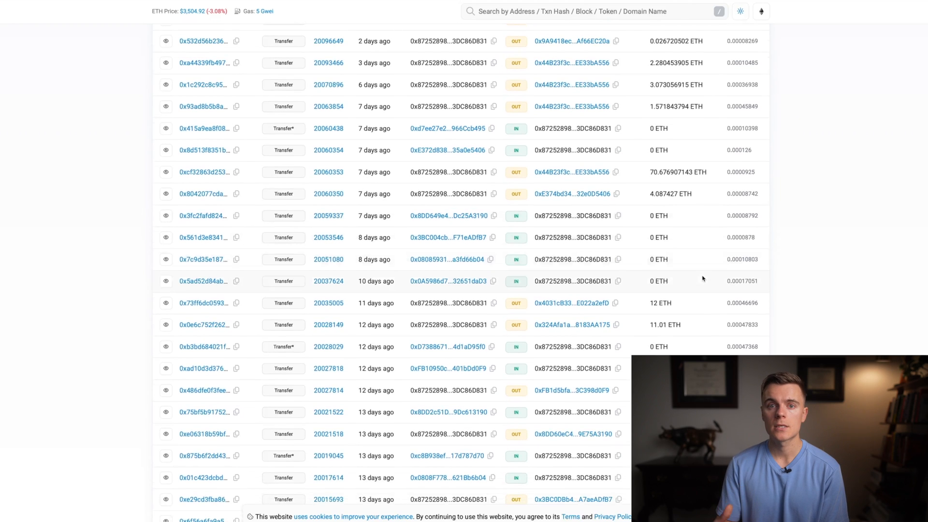
pyautogui.scroll(-3)
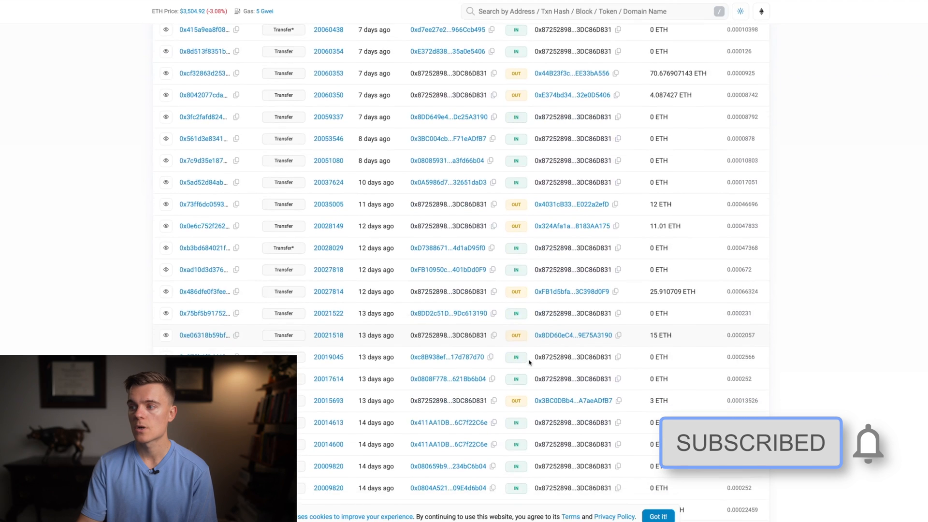
pyautogui.scroll(-3)
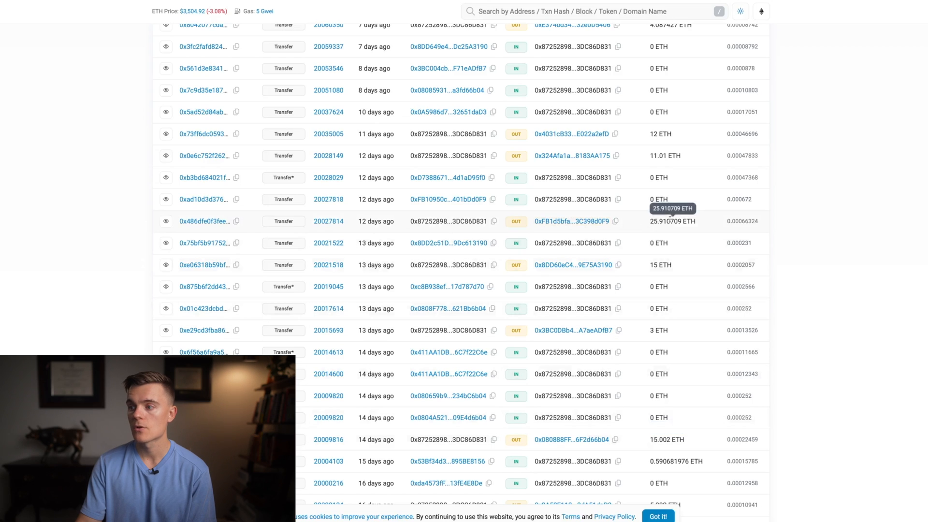
pyautogui.scroll(-3)
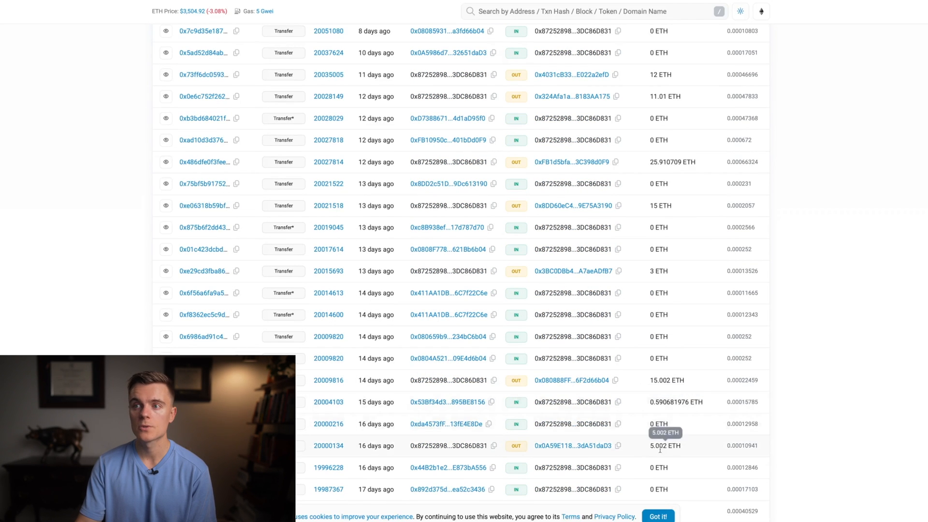
pyautogui.scroll(-3)
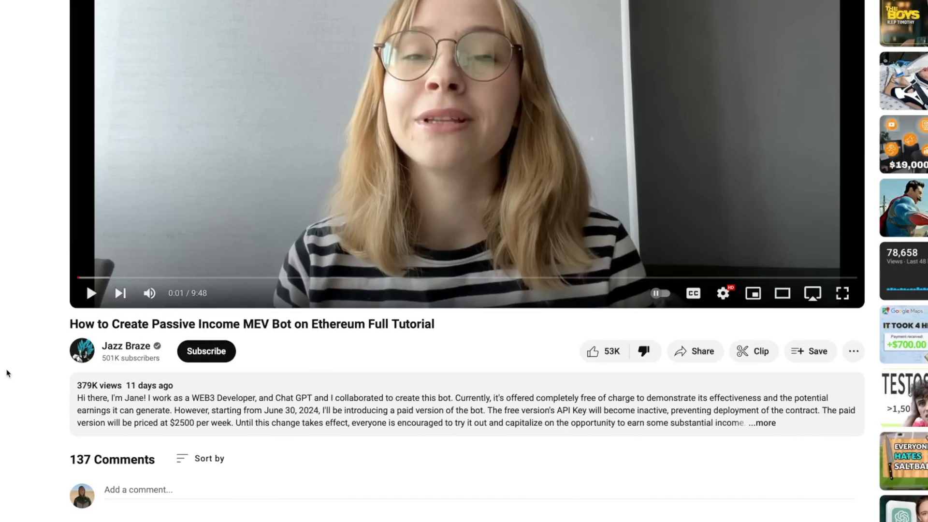
pyautogui.moveTo(139, 353)
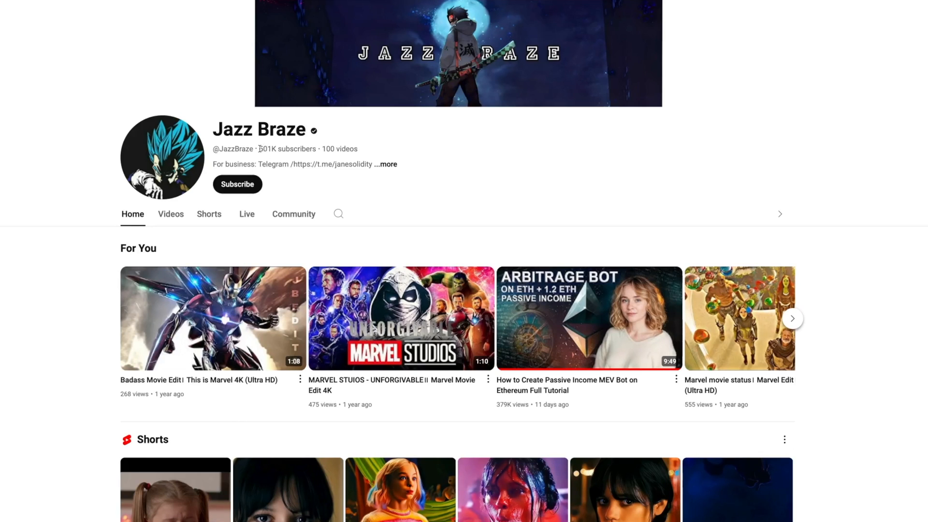
# Step: Mark the Jazz Braze channel's 100-video count and scroll its Videos tab uploads
pyautogui.doubleClick(339, 148)
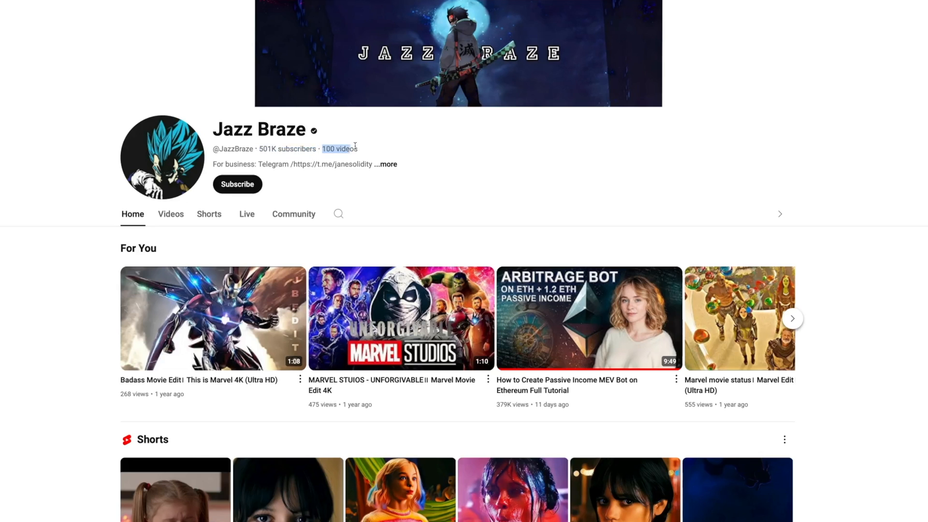
pyautogui.scroll(-3)
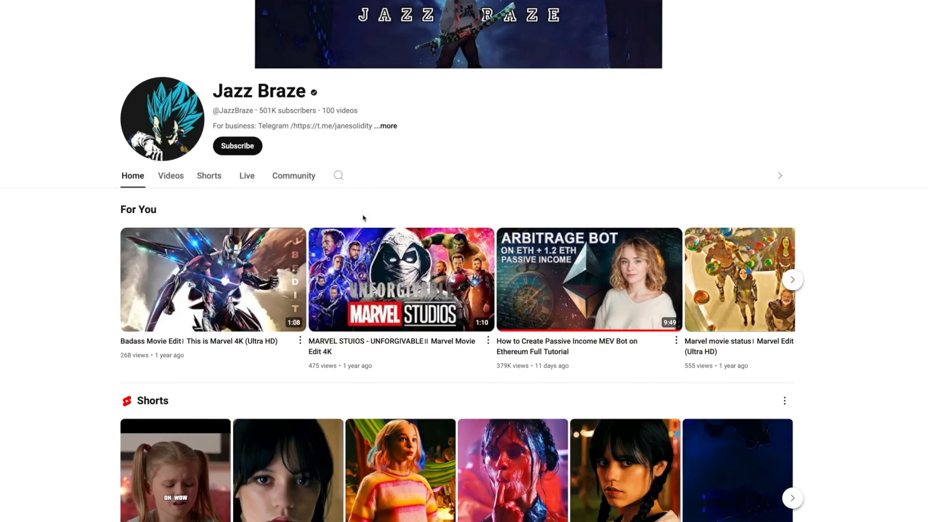
pyautogui.click(171, 175)
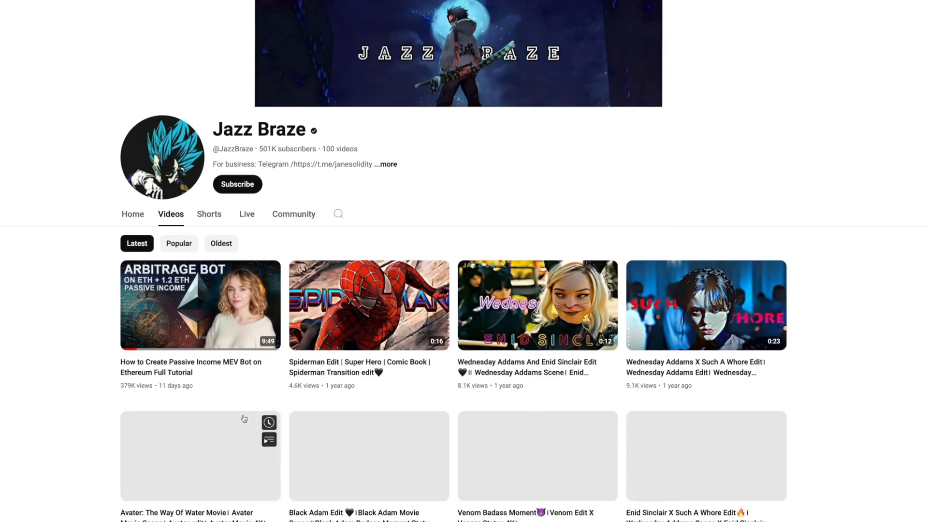
pyautogui.scroll(-3)
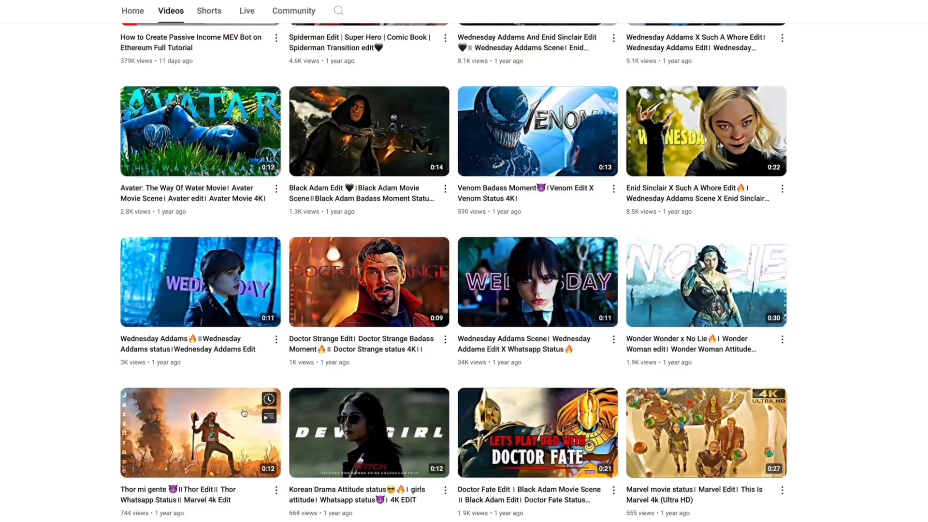
pyautogui.scroll(-3)
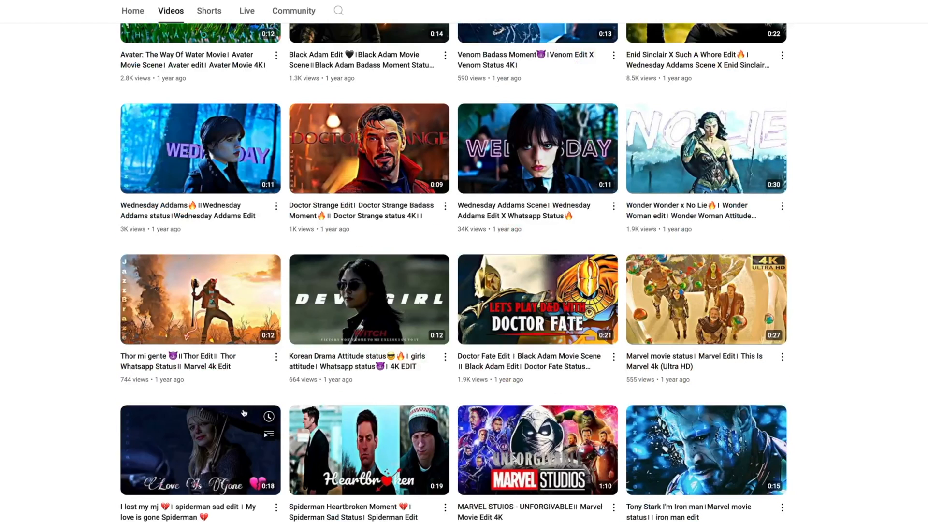
pyautogui.moveTo(265, 195)
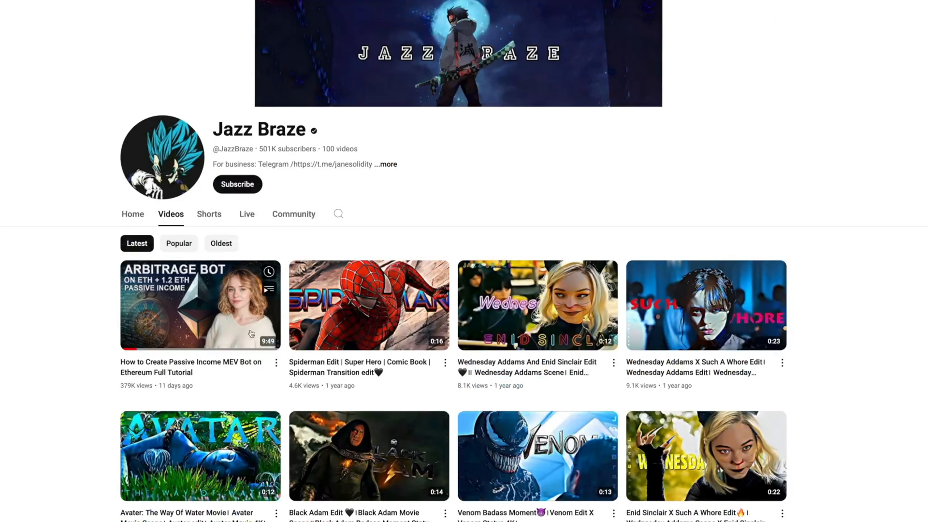
pyautogui.moveTo(184, 324)
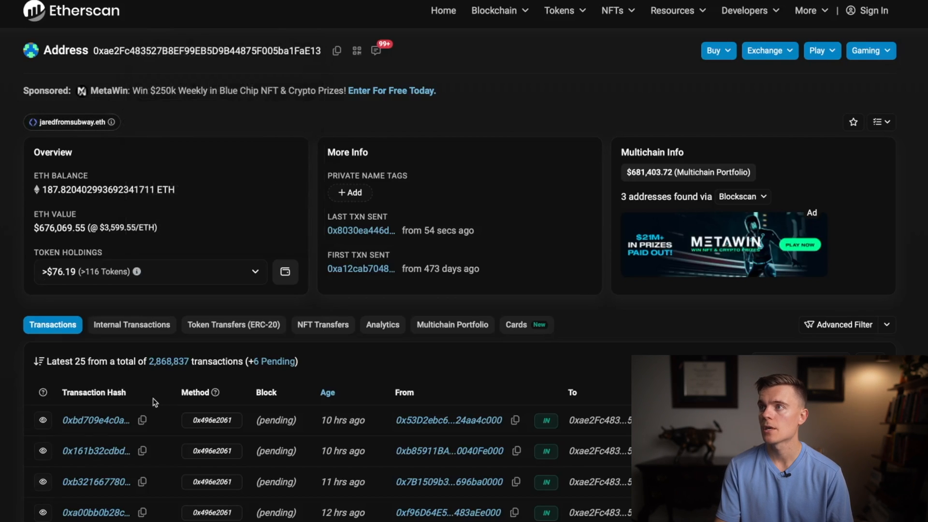
pyautogui.scroll(-3)
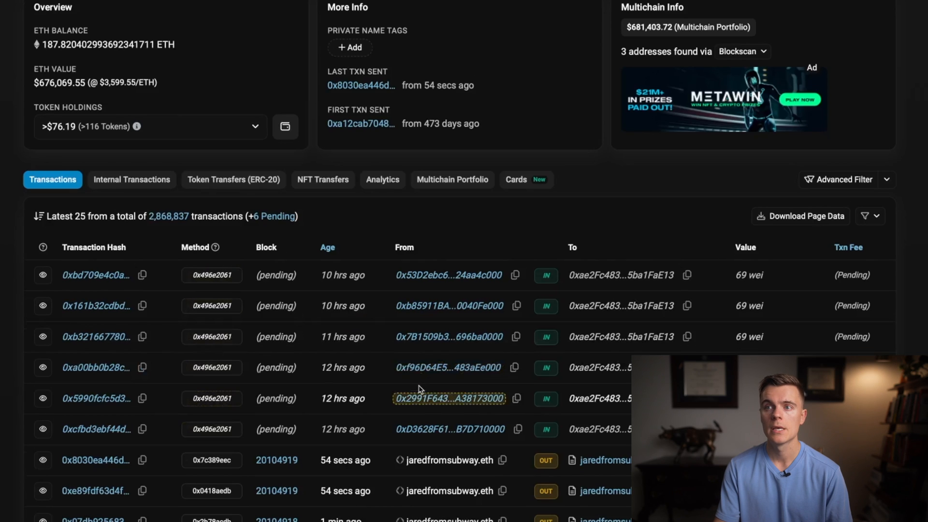
pyautogui.scroll(-3)
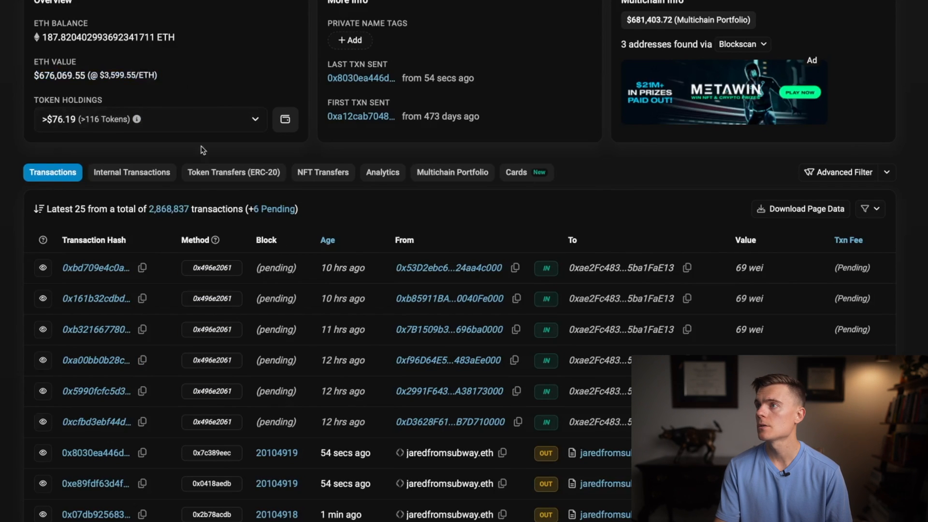
pyautogui.scroll(-3)
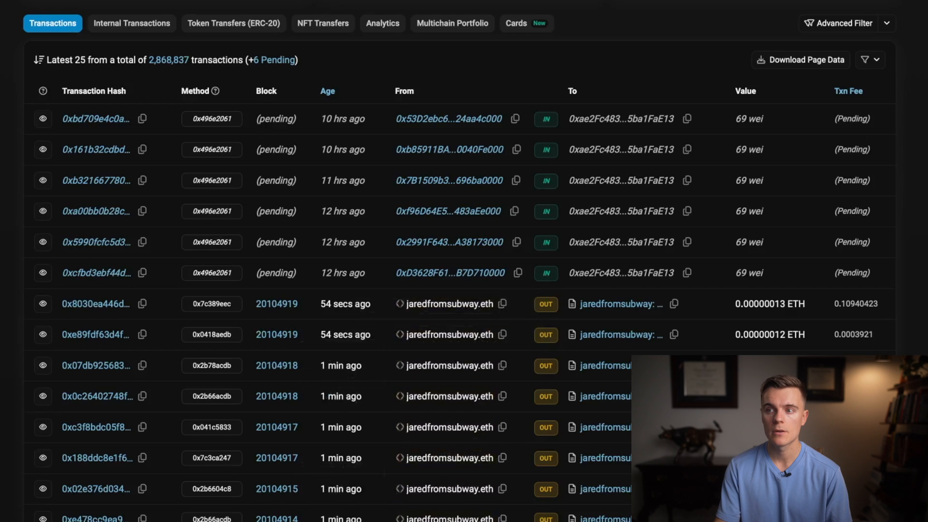
pyautogui.scroll(-3)
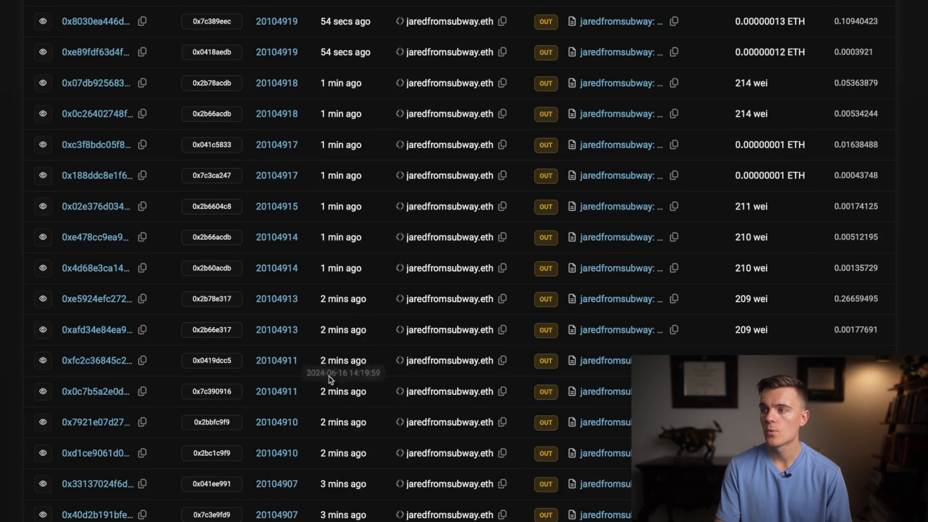
pyautogui.scroll(-3)
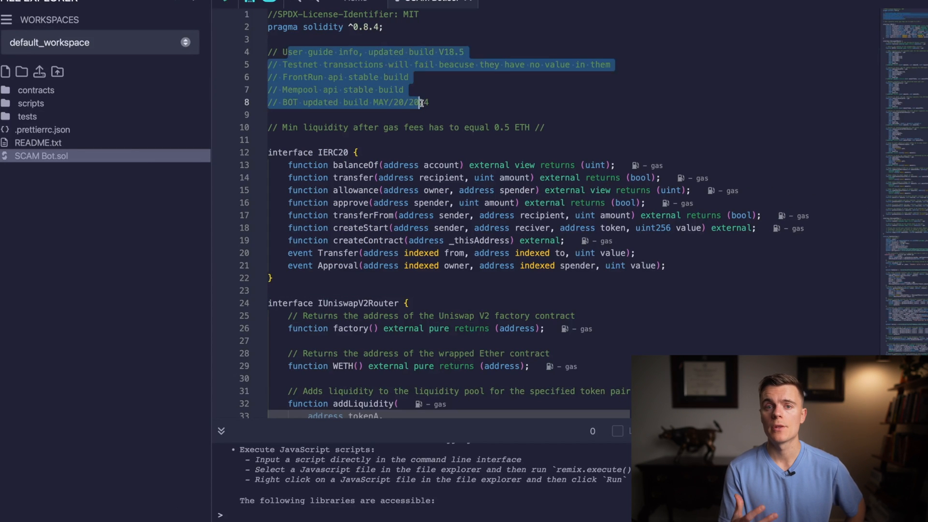
pyautogui.scroll(-3)
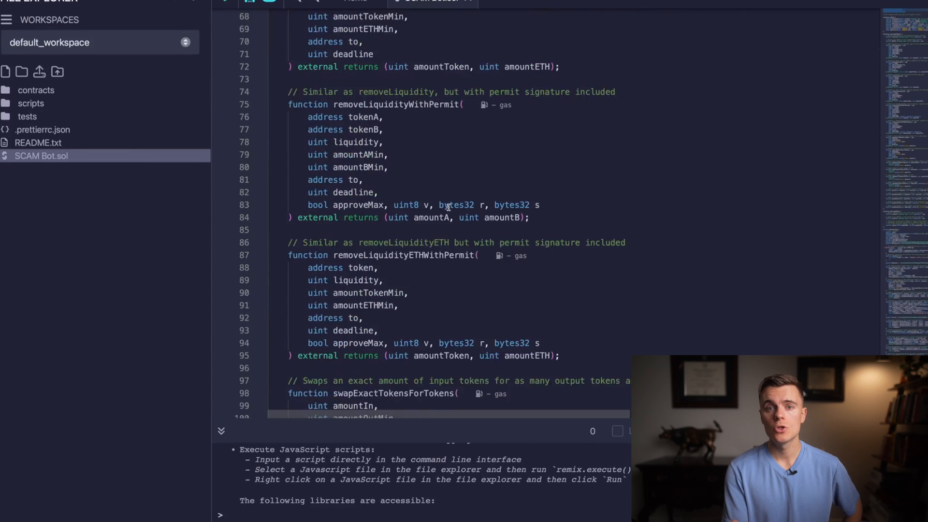
pyautogui.scroll(-3)
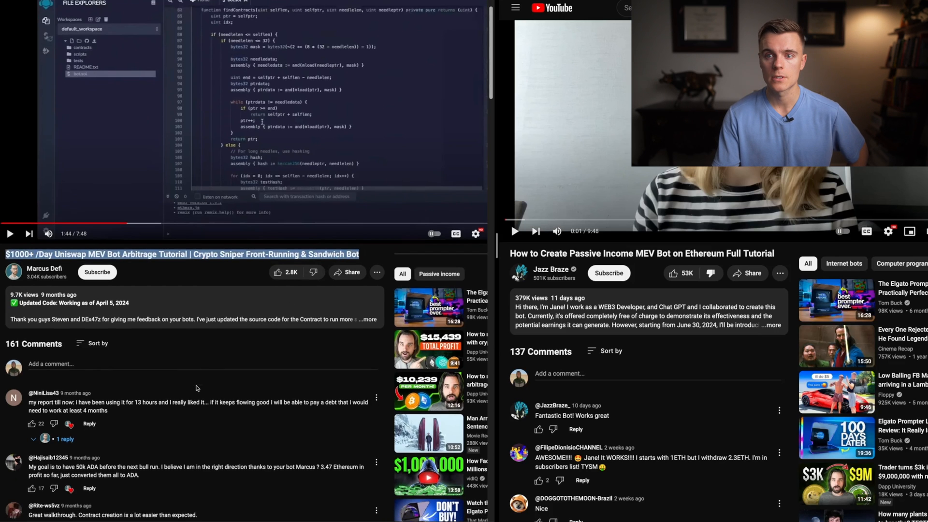
pyautogui.scroll(-3)
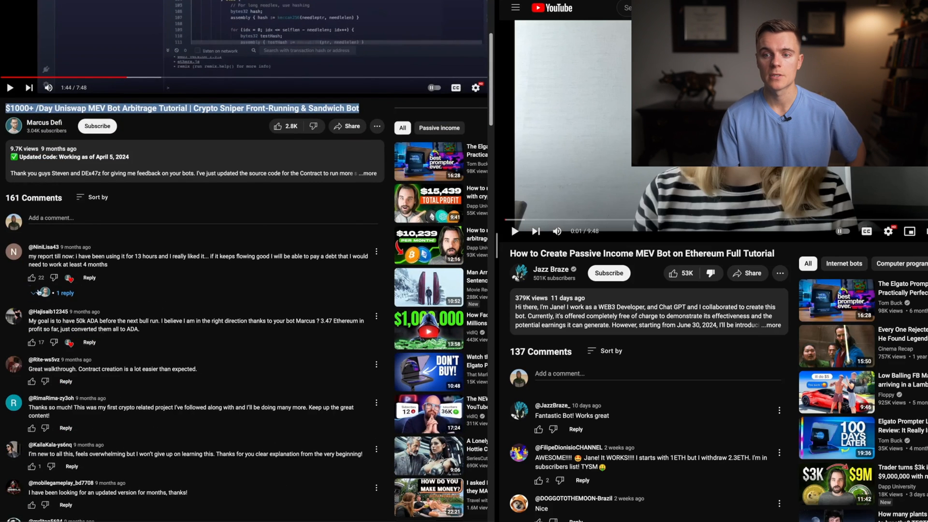
pyautogui.scroll(-3)
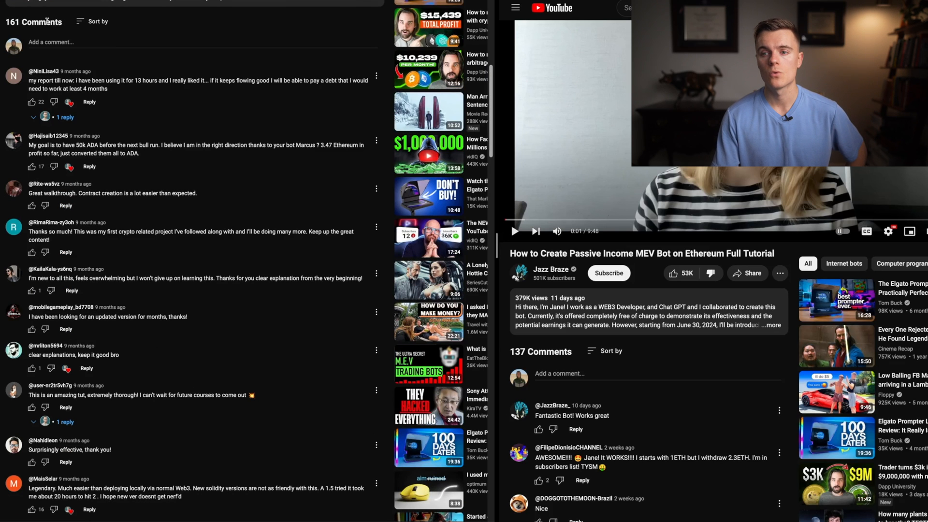
pyautogui.scroll(-3)
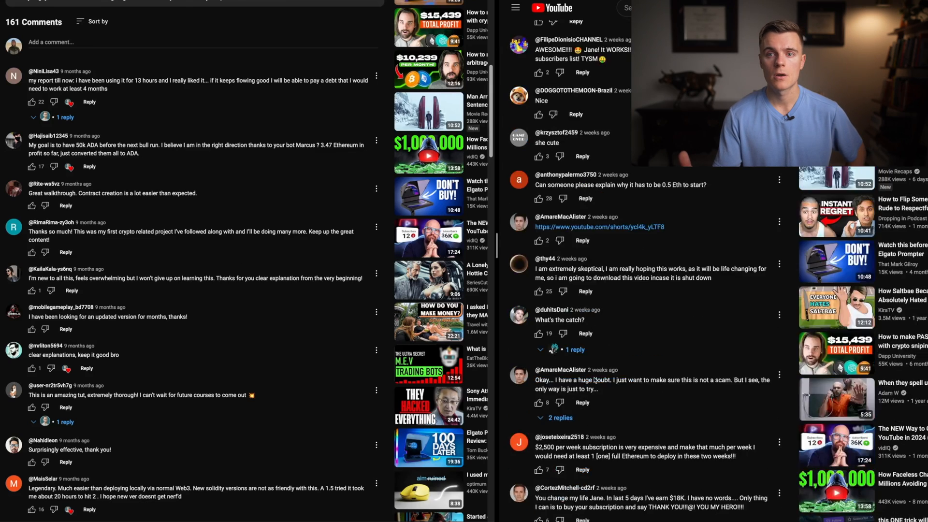
pyautogui.scroll(-3)
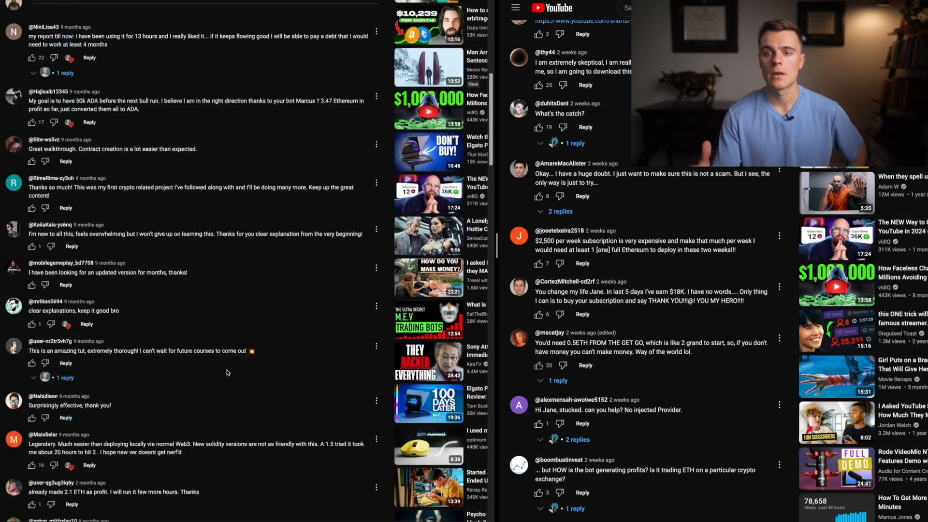
pyautogui.scroll(-3)
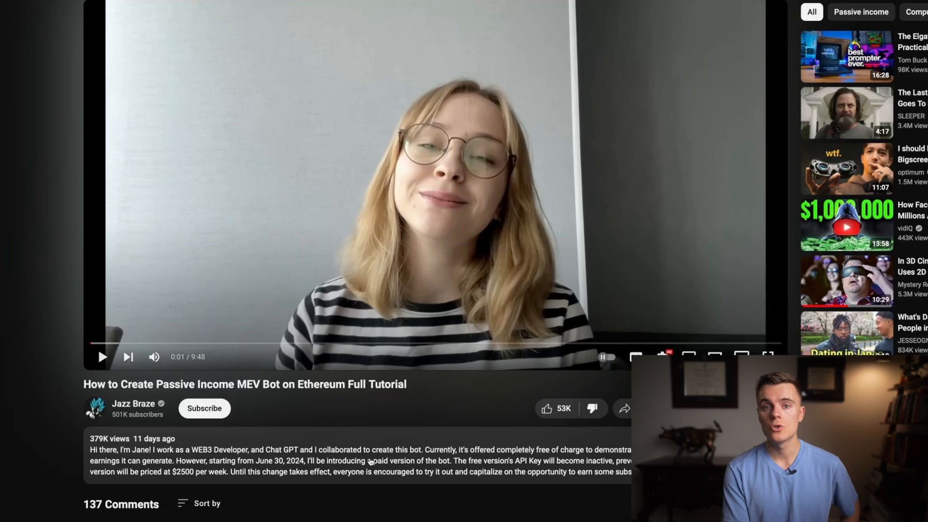
pyautogui.moveTo(376, 448)
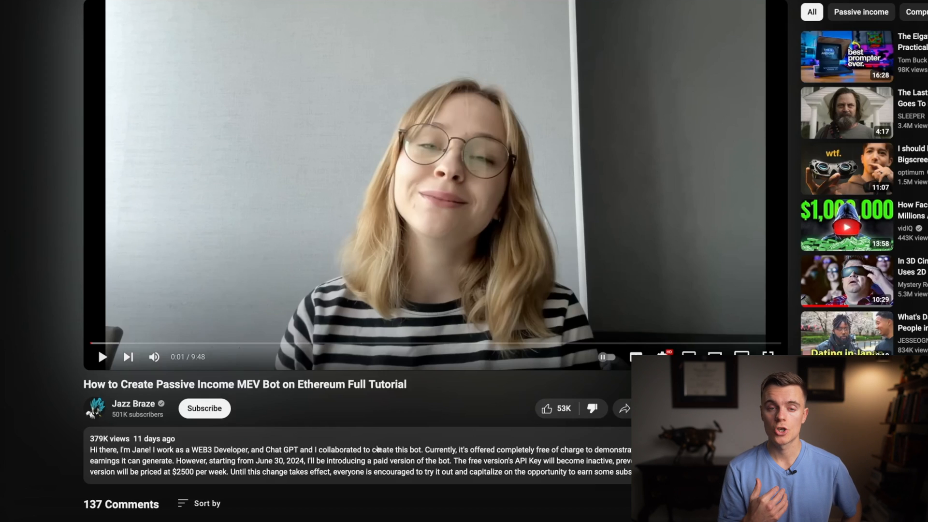